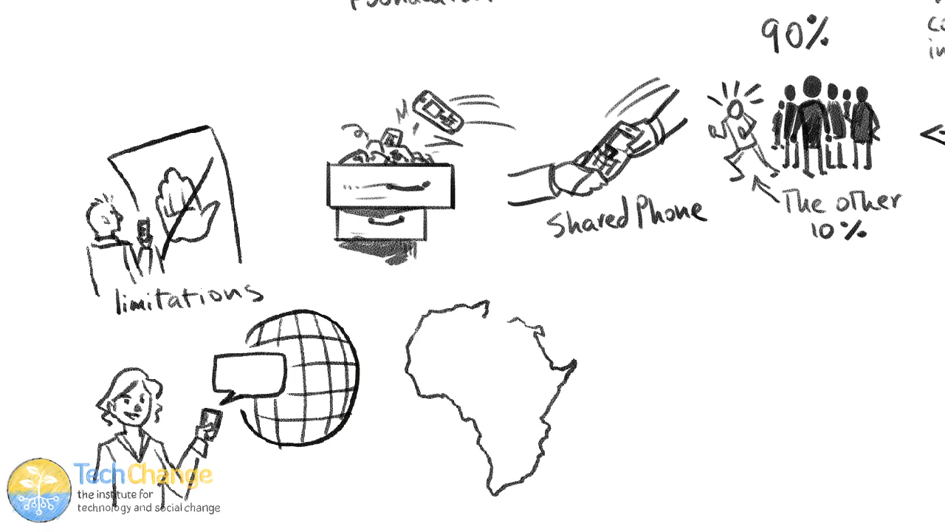
text(A)
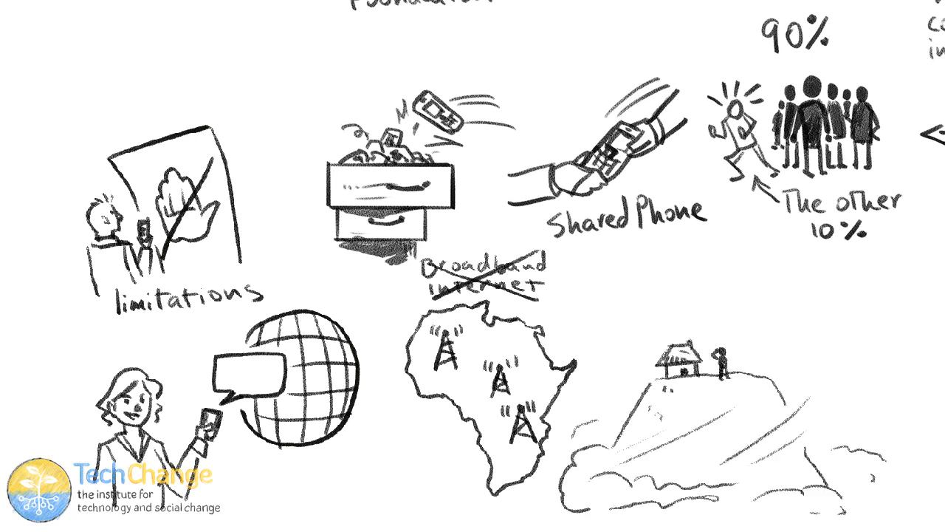
text(Can you hear me now?)
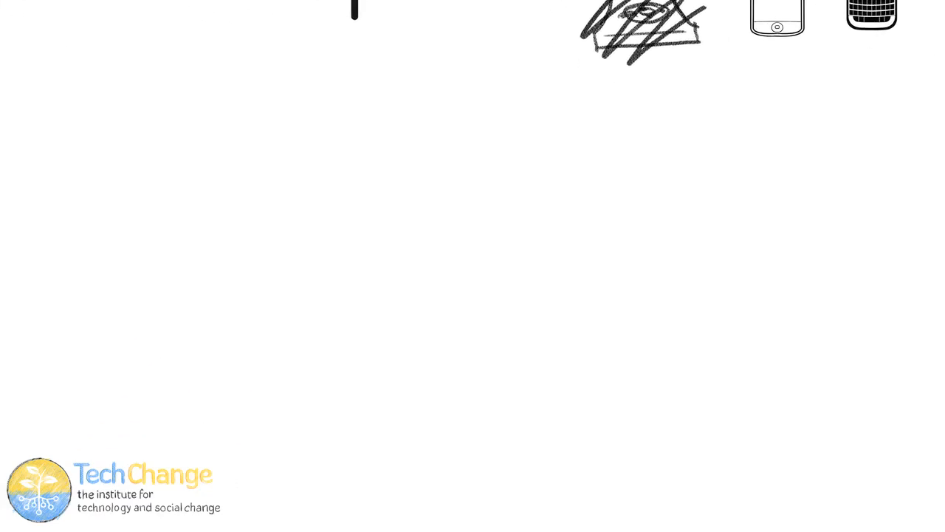
mouse_move(390, 88)
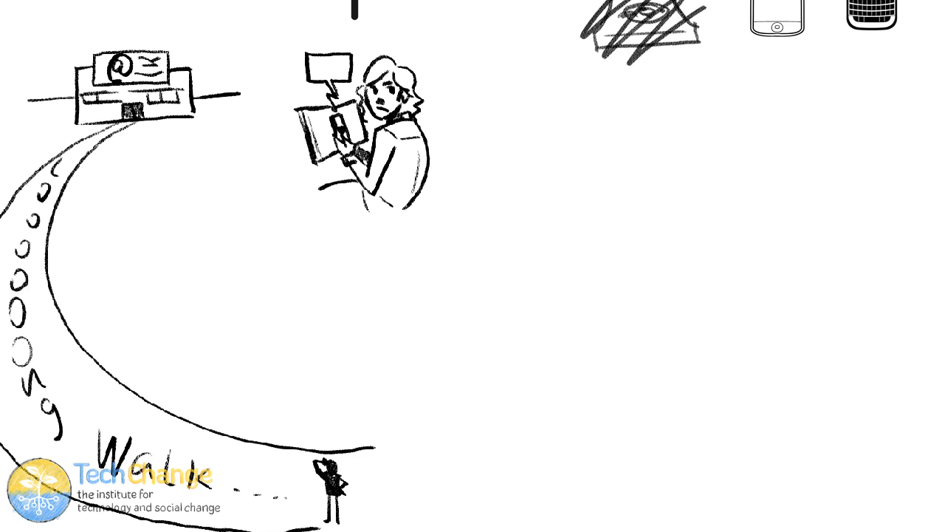
text(Internet caf)
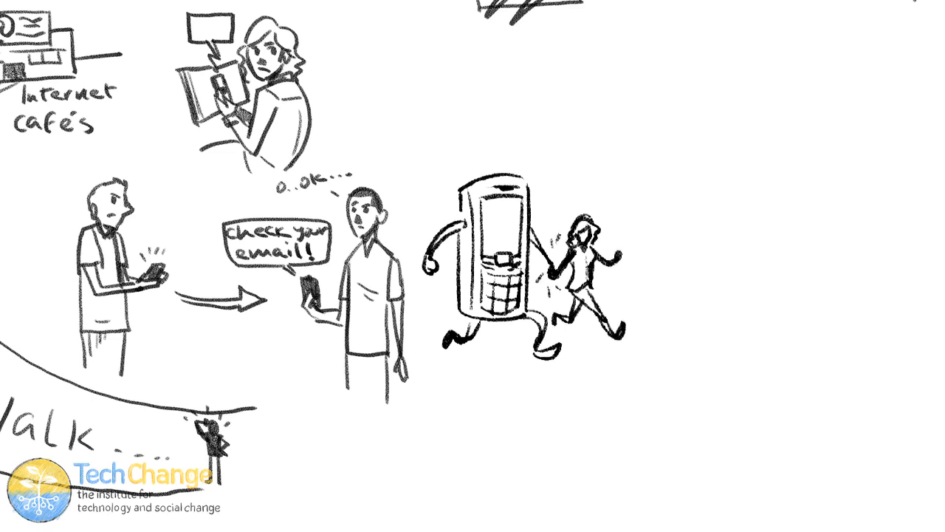
text(Carry your Phone with you)
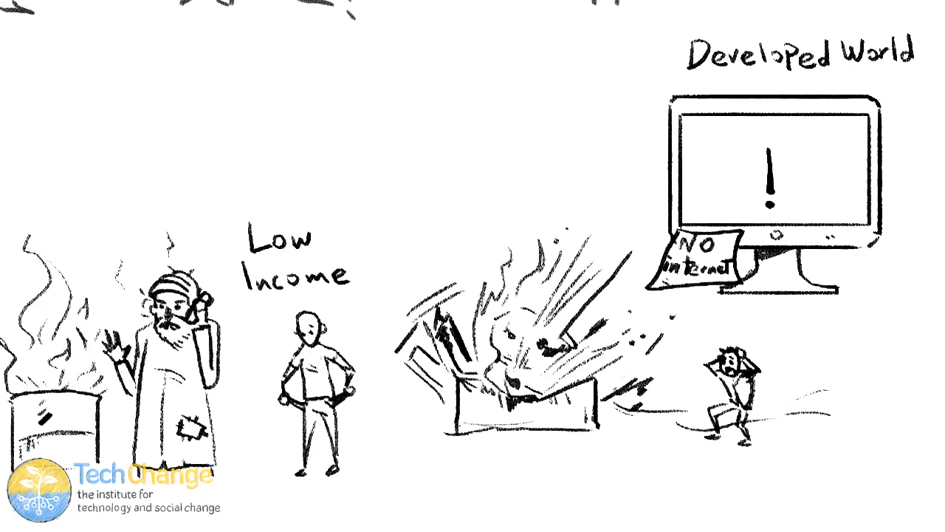
scroll(down, 3)
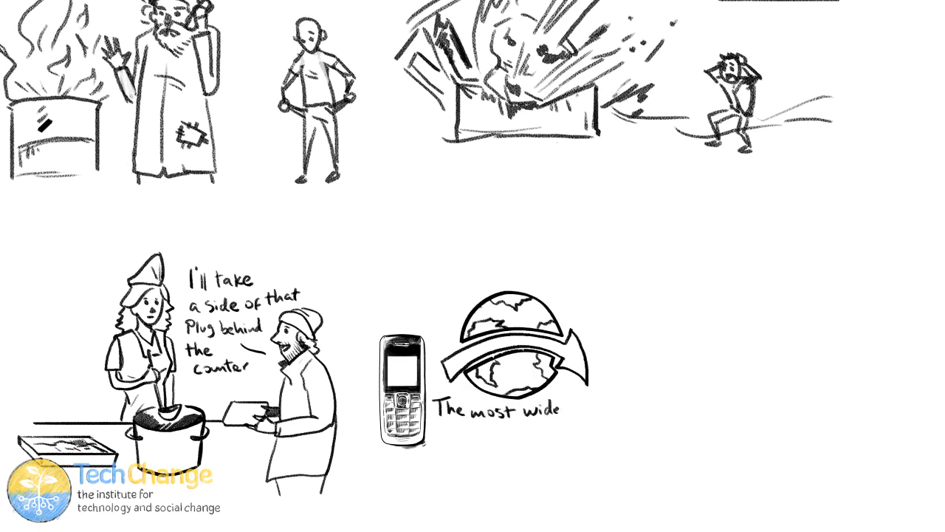
text(widespread Platform)
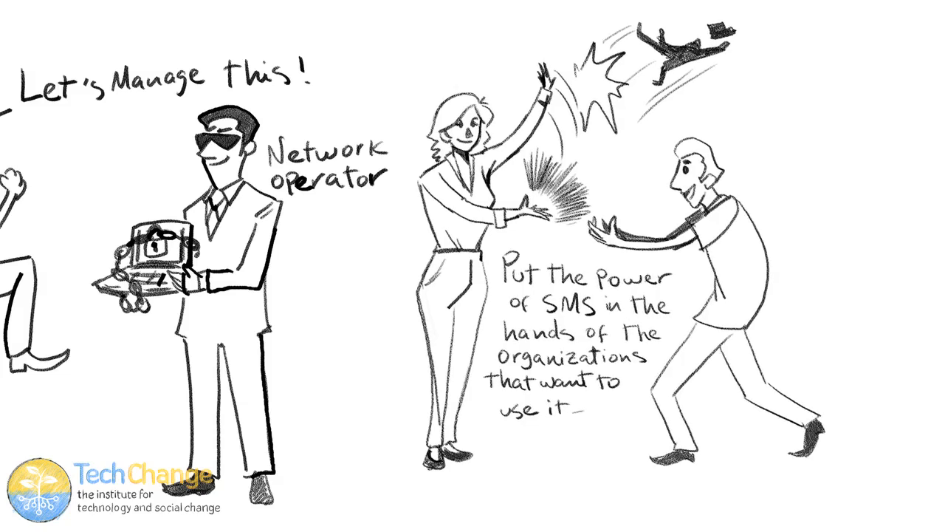
scroll(down, 3)
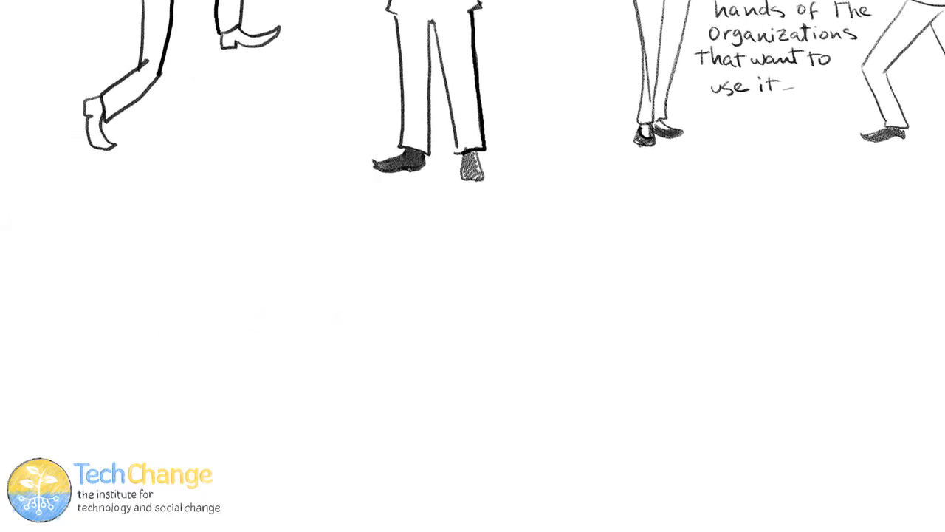